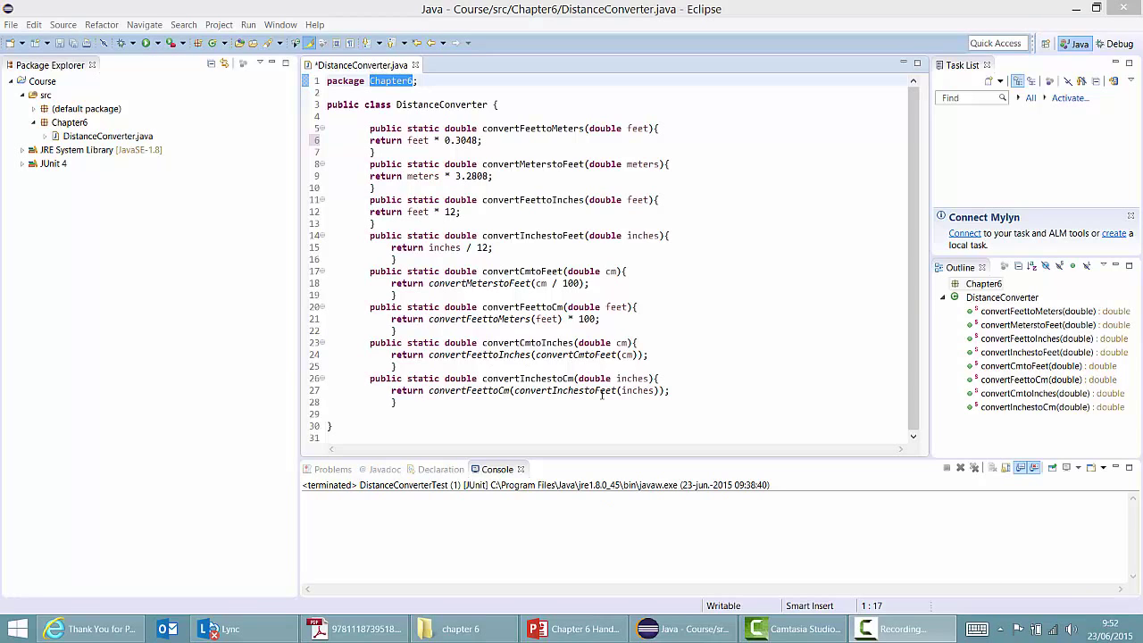
- Generate DistanceConverterTest from DistanceConverter.java, ticking convertFeettoMeters(double) in the JUnit wizard
double_click(441, 105)
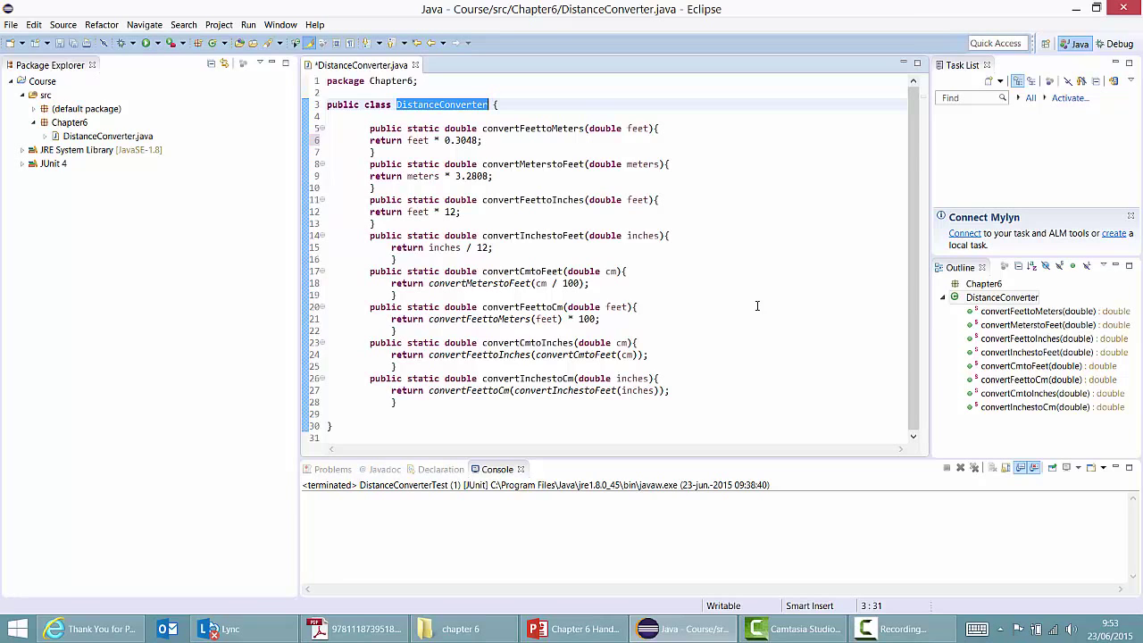
left_click(80, 150)
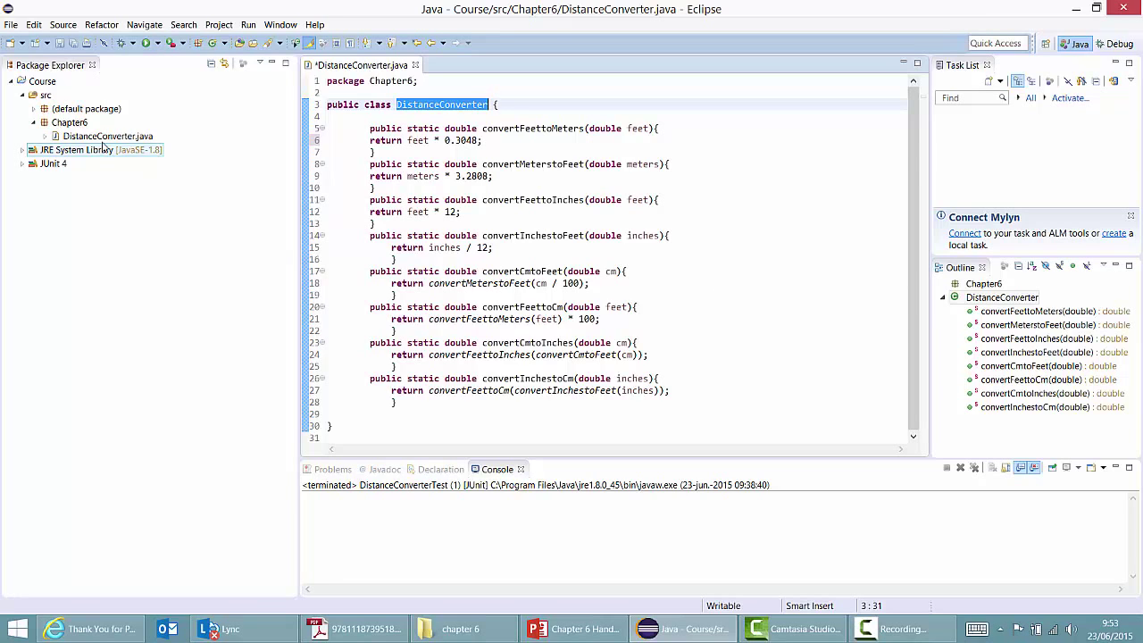
left_click(108, 136)
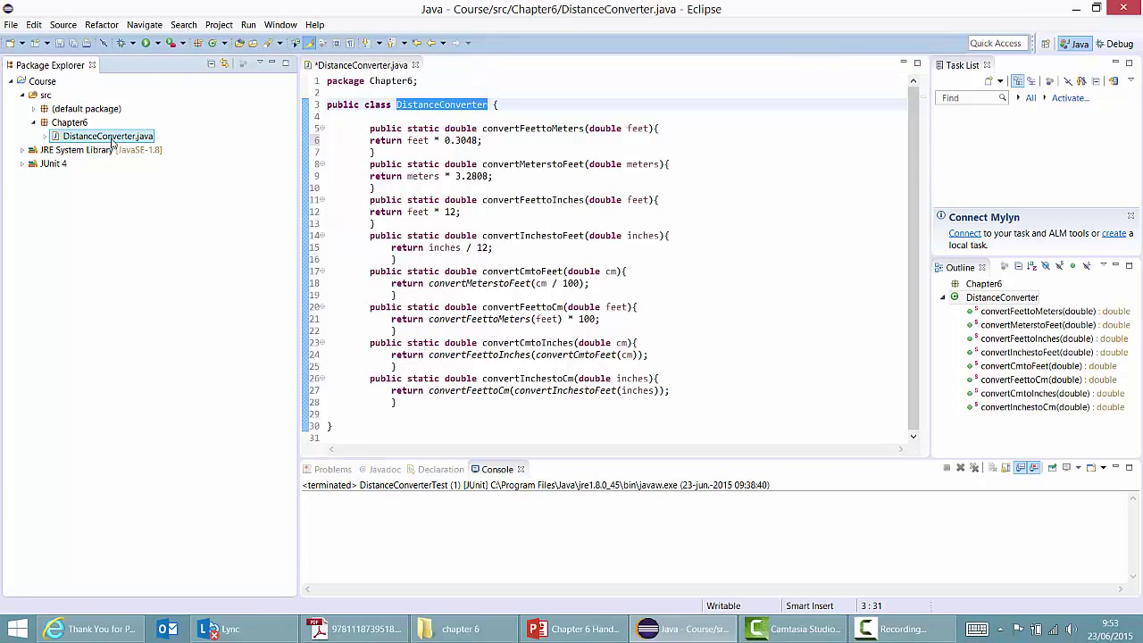
right_click(107, 136)
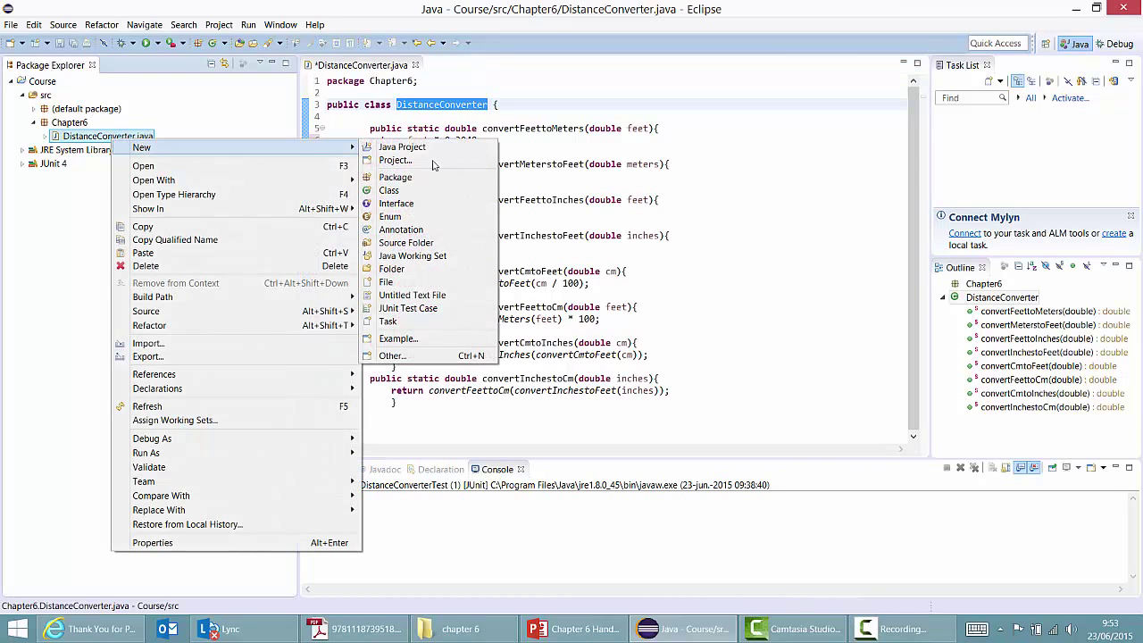
left_click(408, 309)
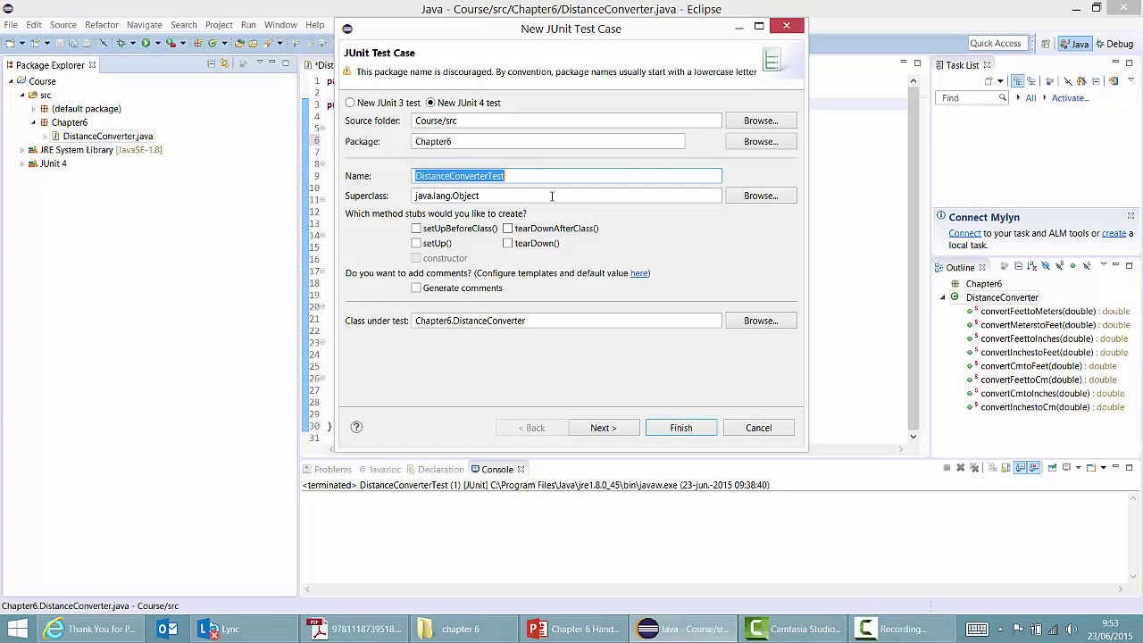
left_click(603, 427)
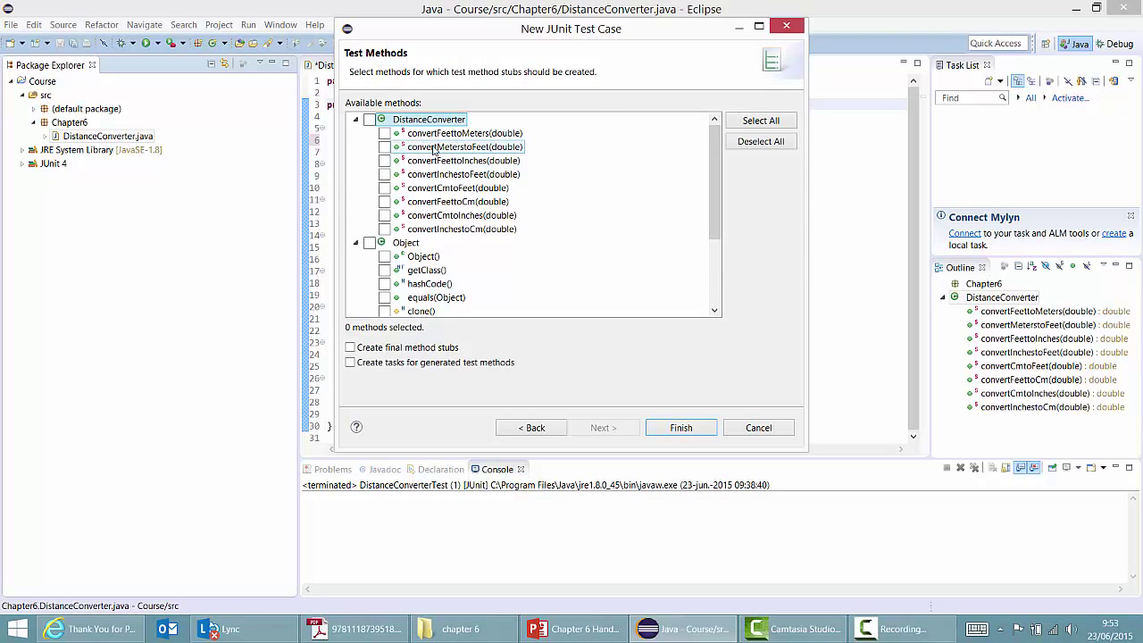
left_click(386, 133)
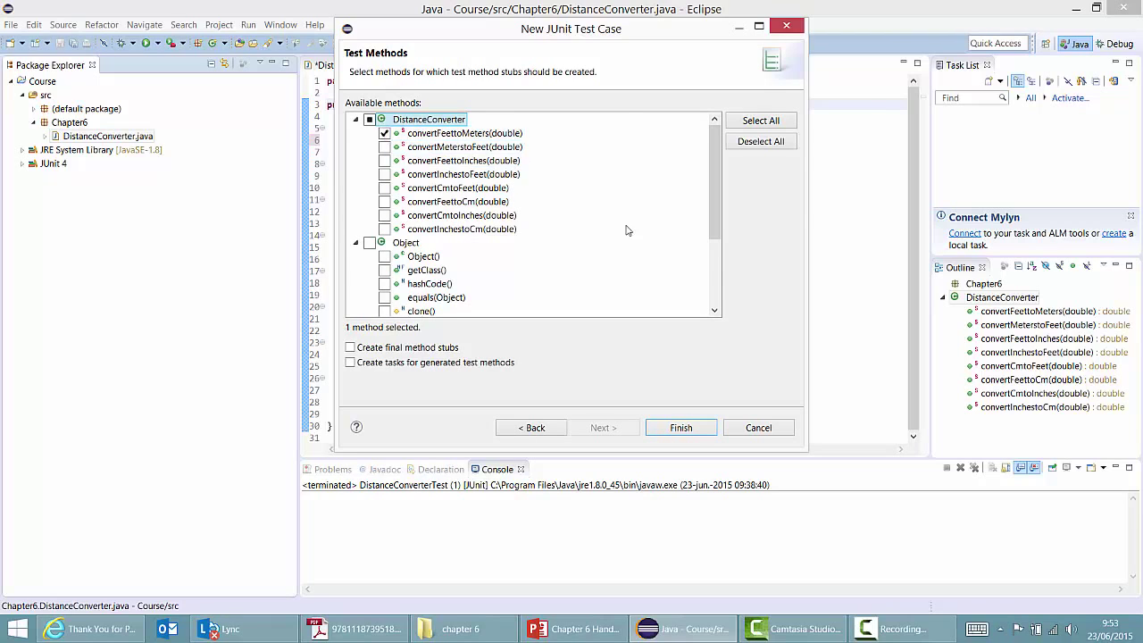
mouse_move(680, 428)
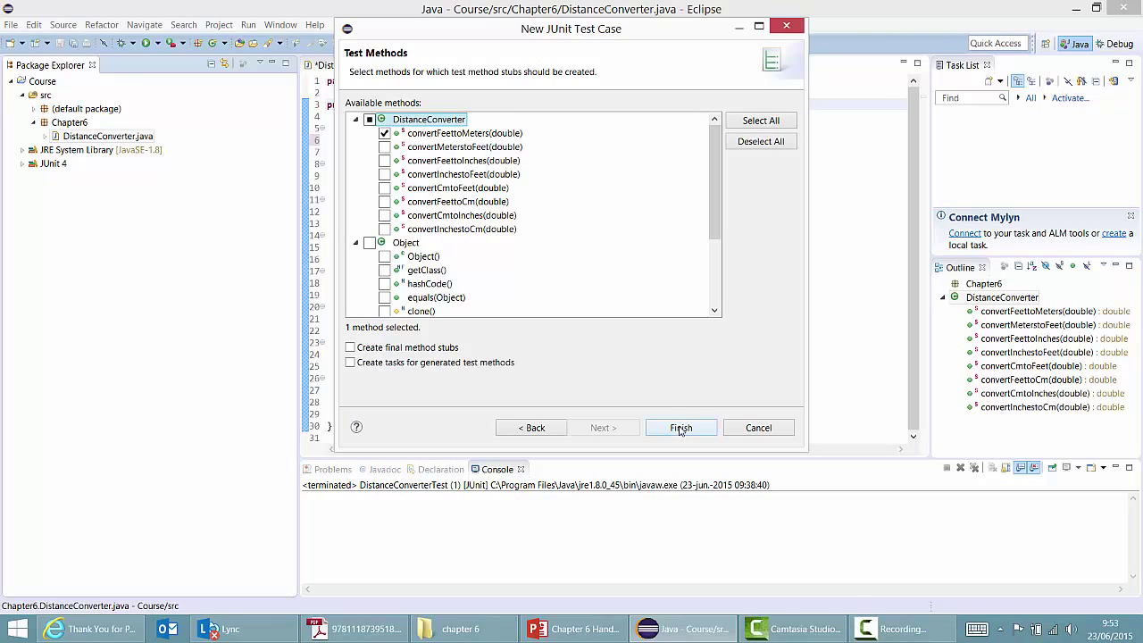
left_click(681, 427)
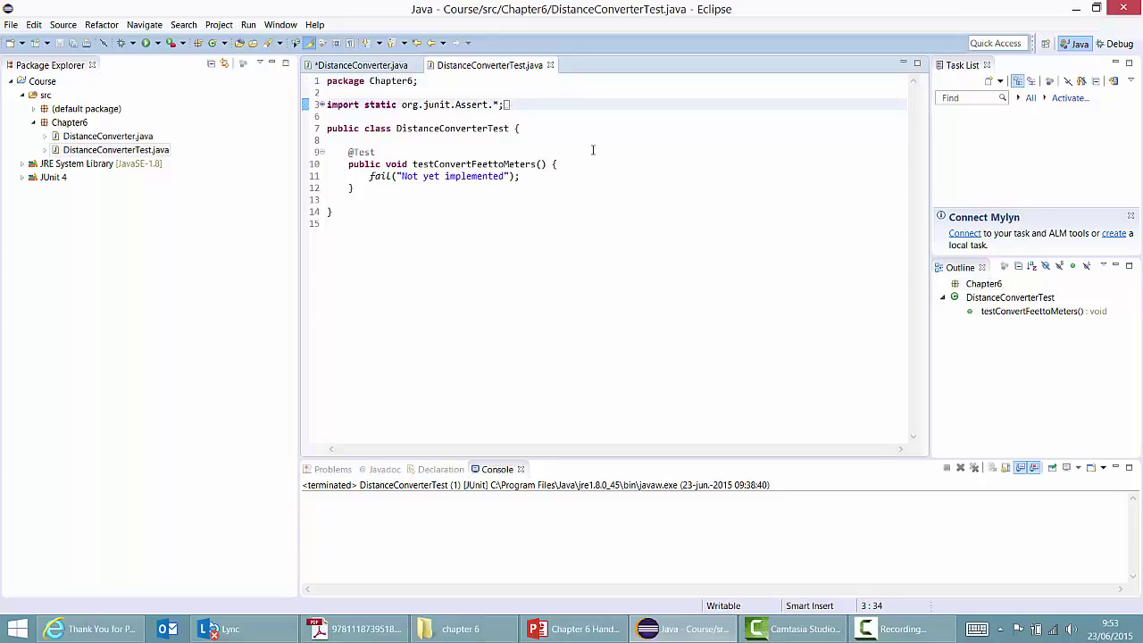
- Place the cursor at the end of the class declaration line to insert a blank line
double_click(358, 151)
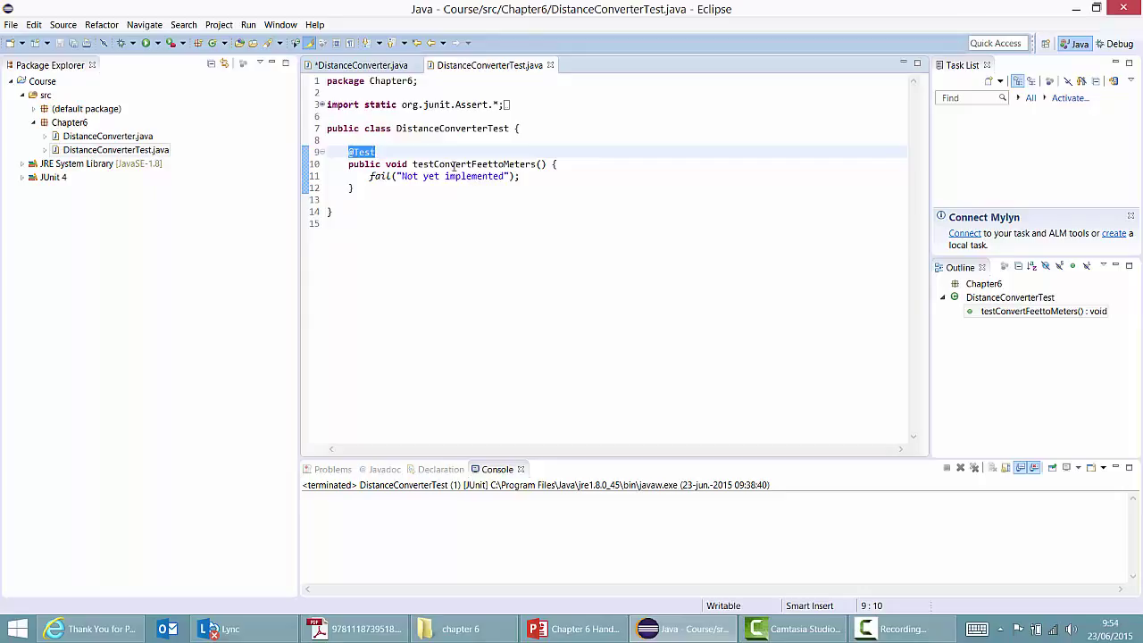
mouse_move(548, 198)
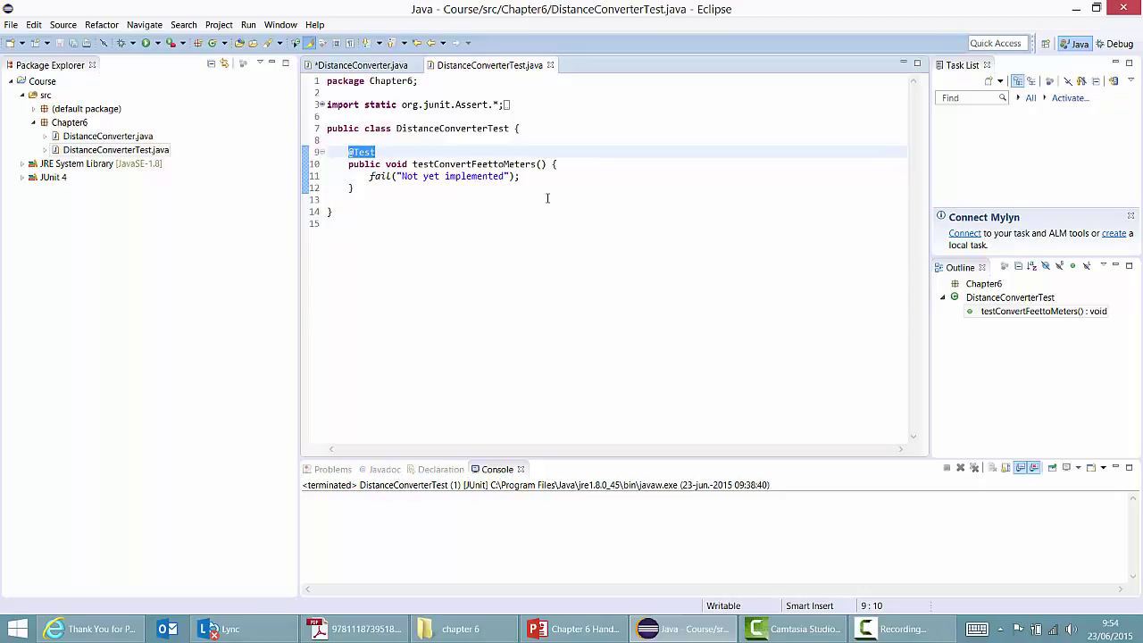
left_click(528, 127)
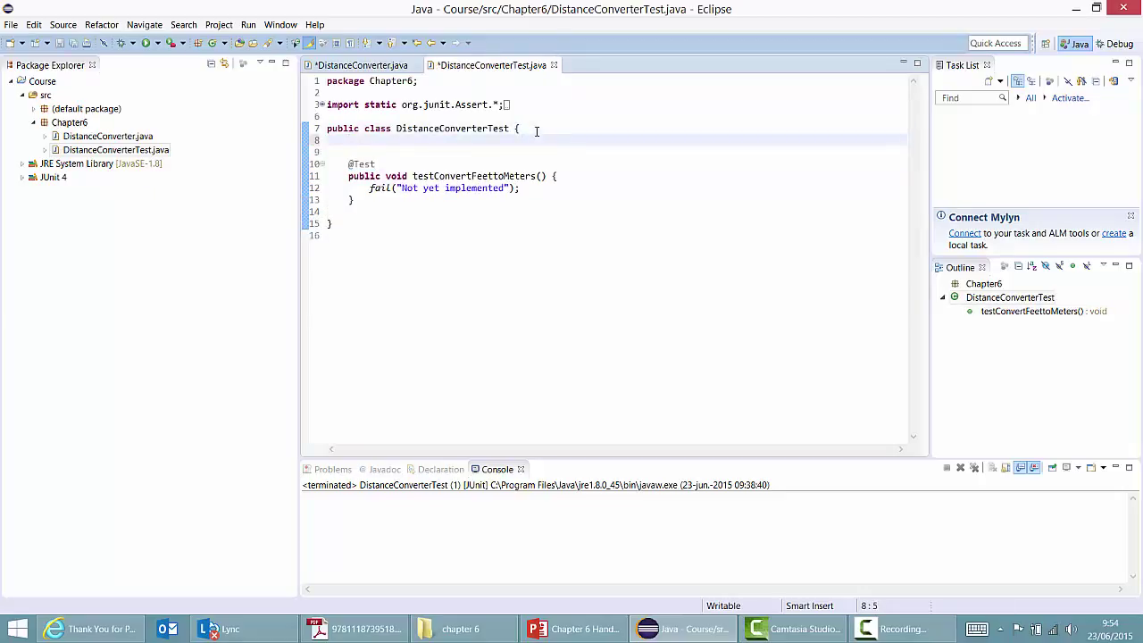
- Declare feet = 1 and set meters from DistanceConverter's convertFeettoMeters
type("double fe")
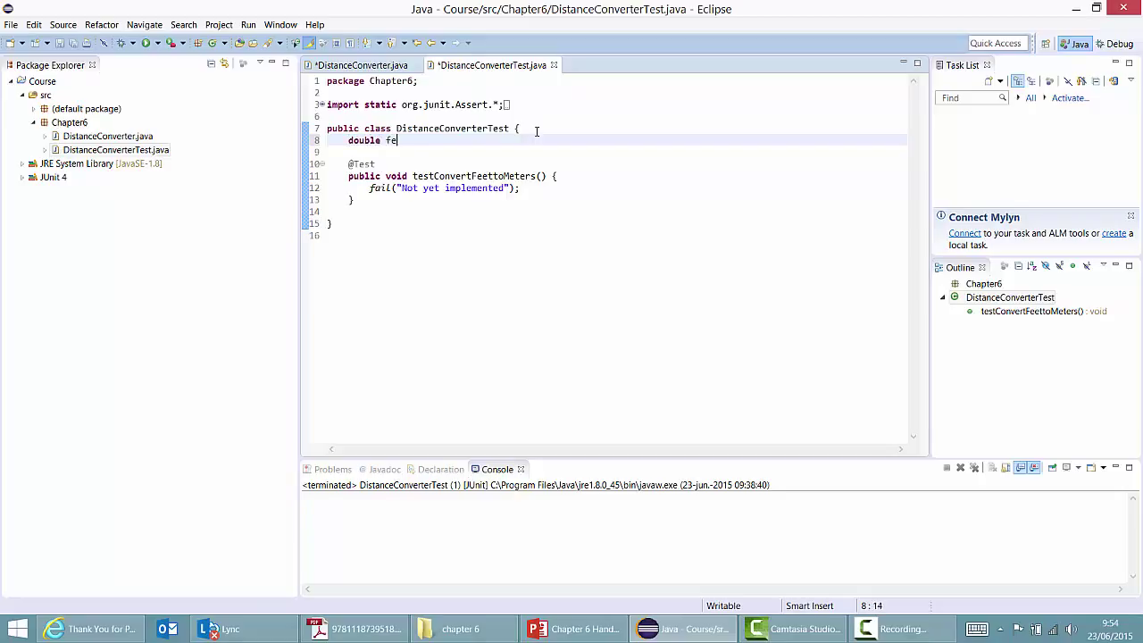
type("et, meters;")
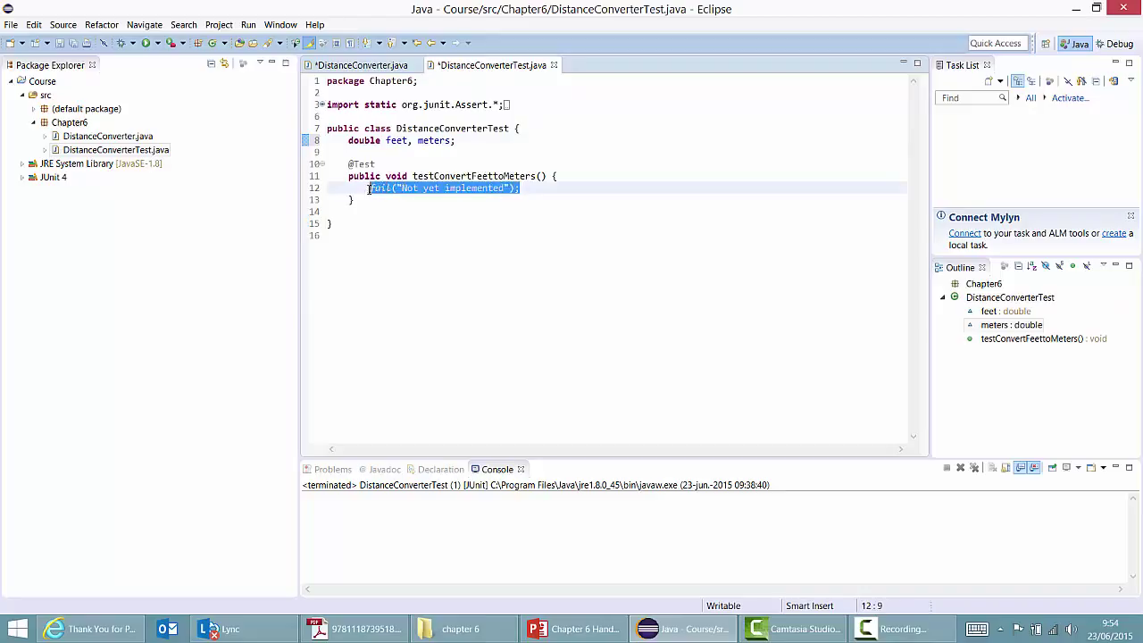
type("fu")
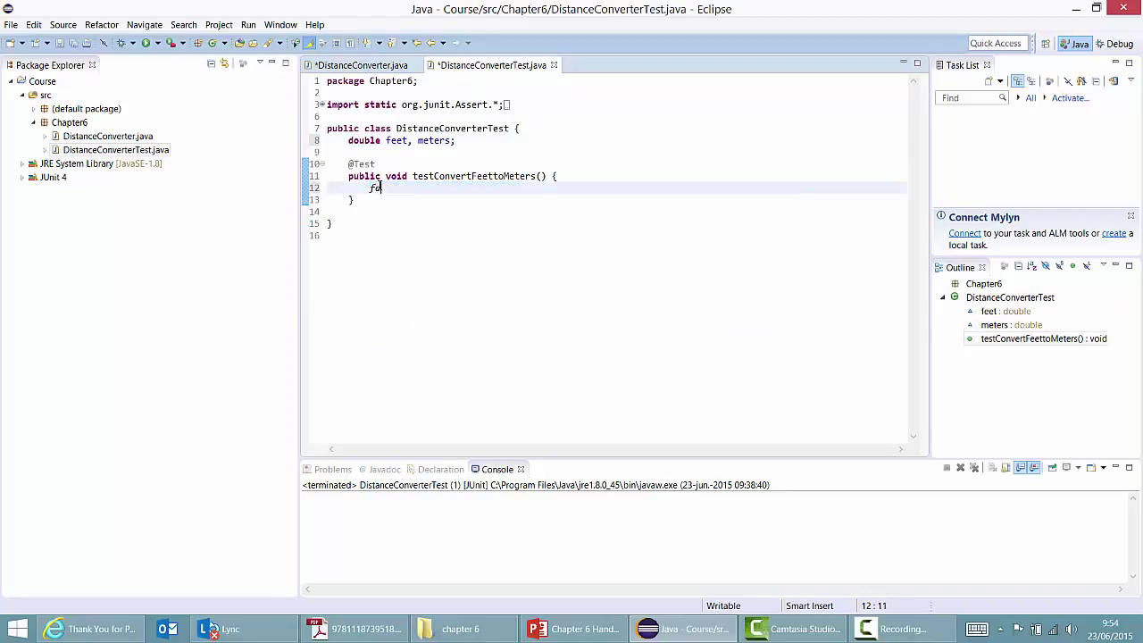
type("eet=1;")
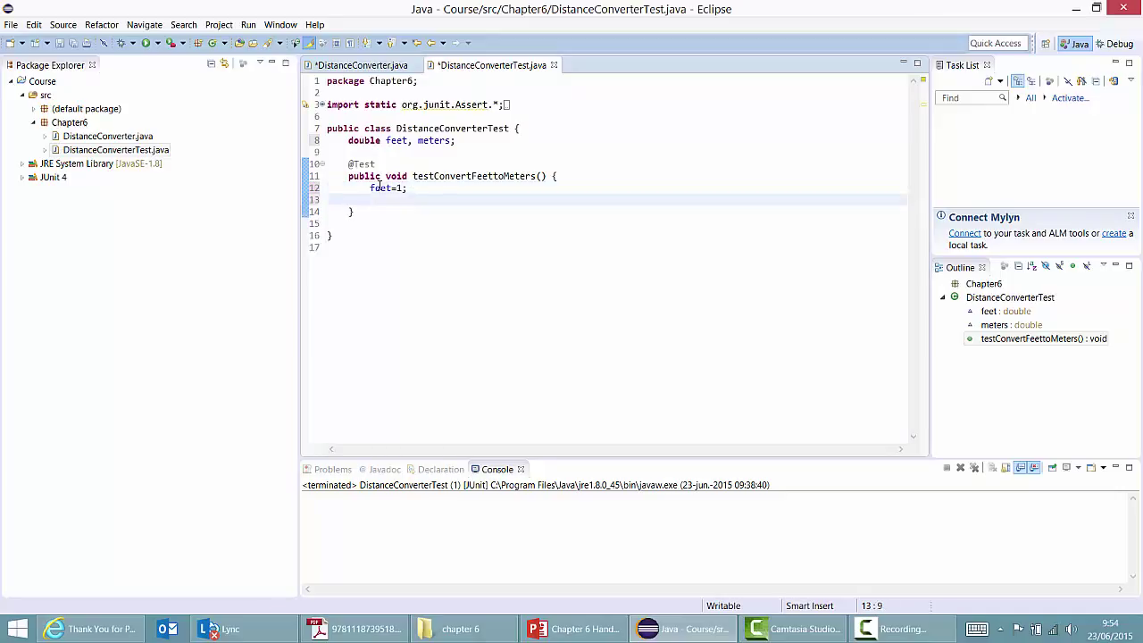
type("meters")
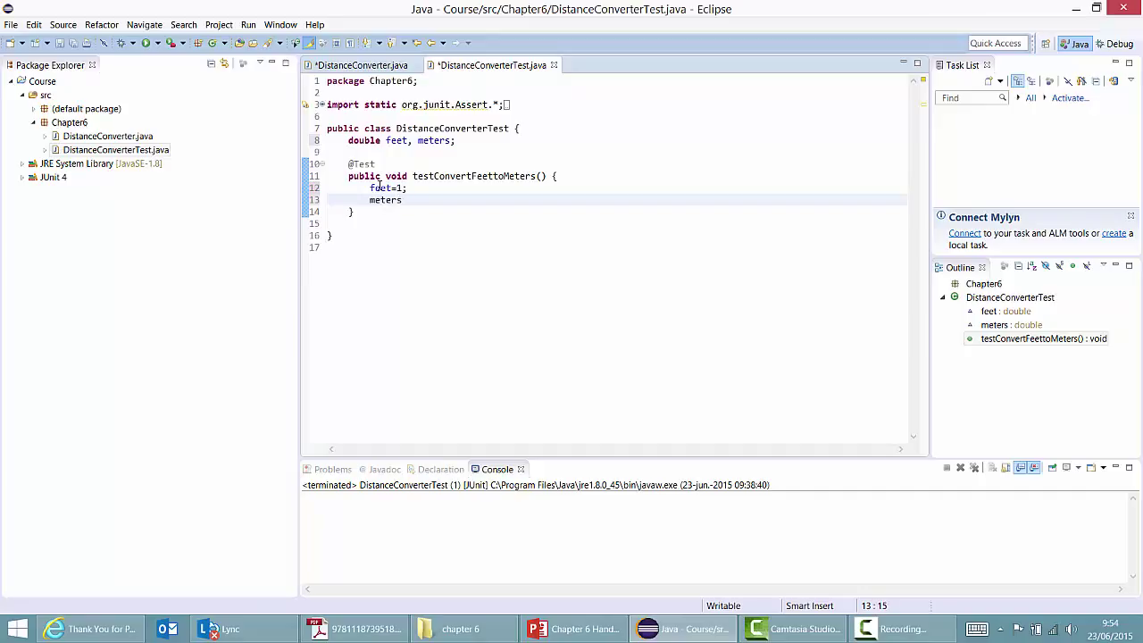
type("=DistanceConverter.")
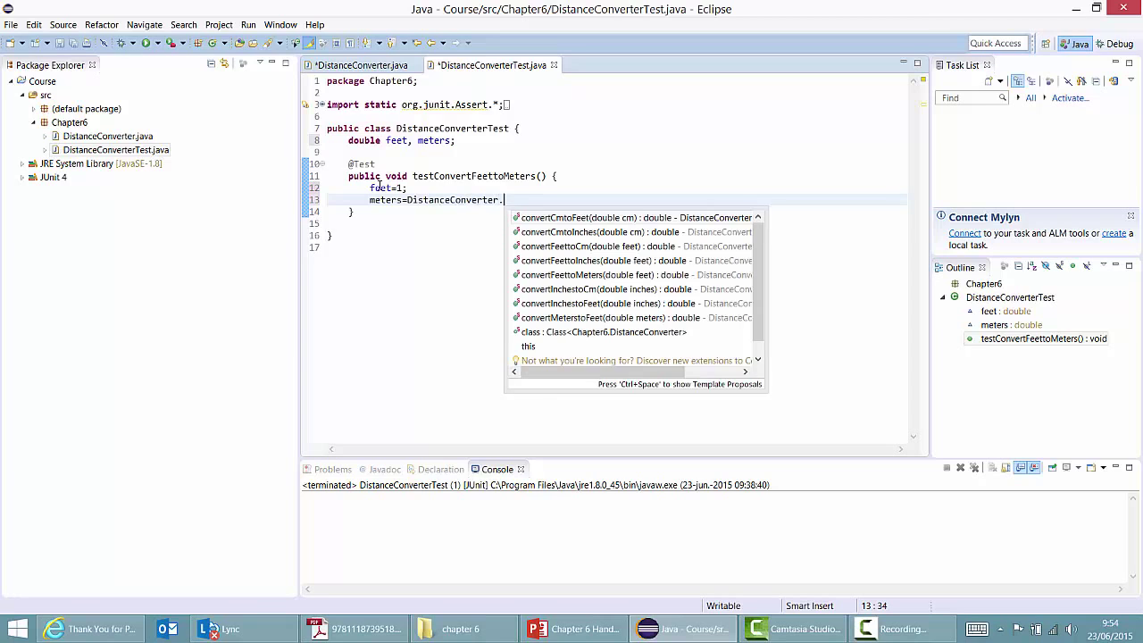
type("convertFeetto")
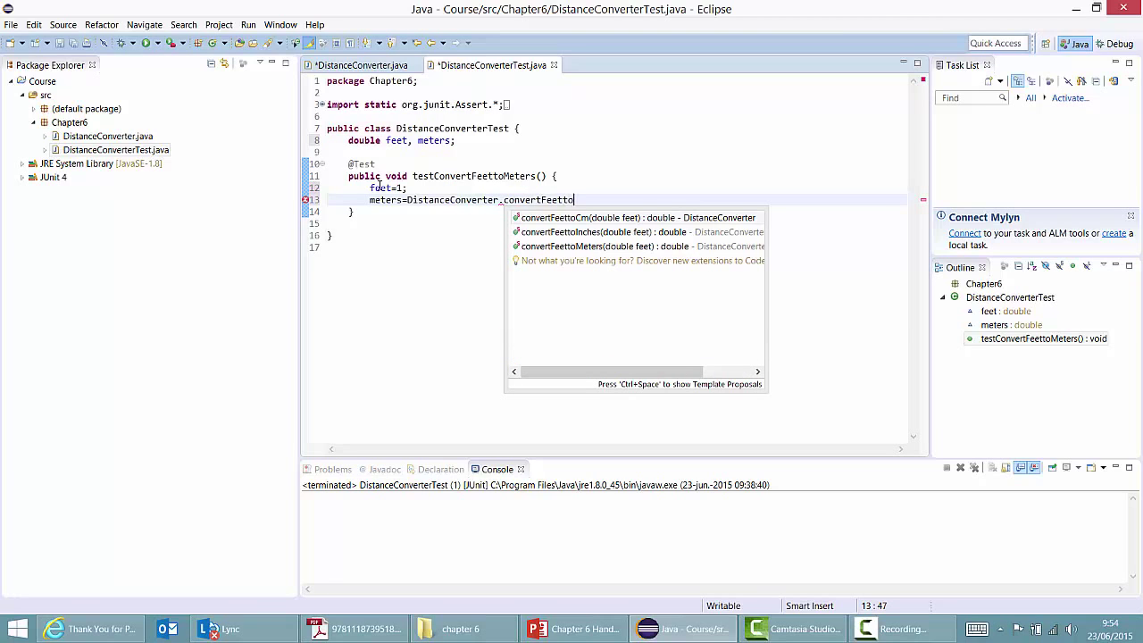
type("Meters(feet);")
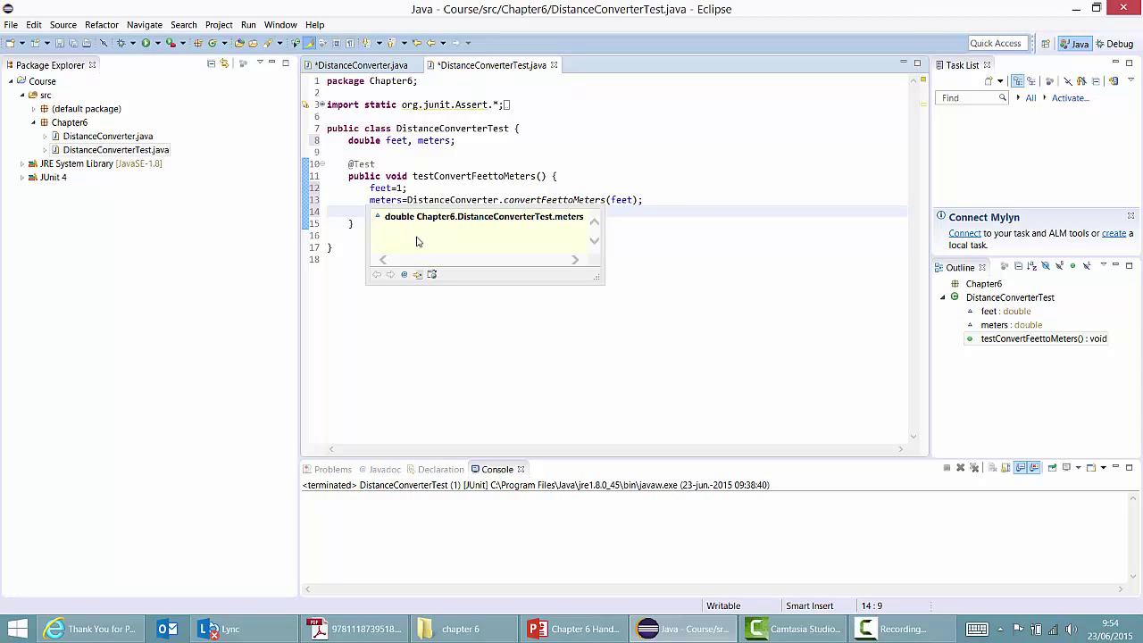
- Add assertEquals(meters, 0.3048, 0.001) to the test method
type("assert")
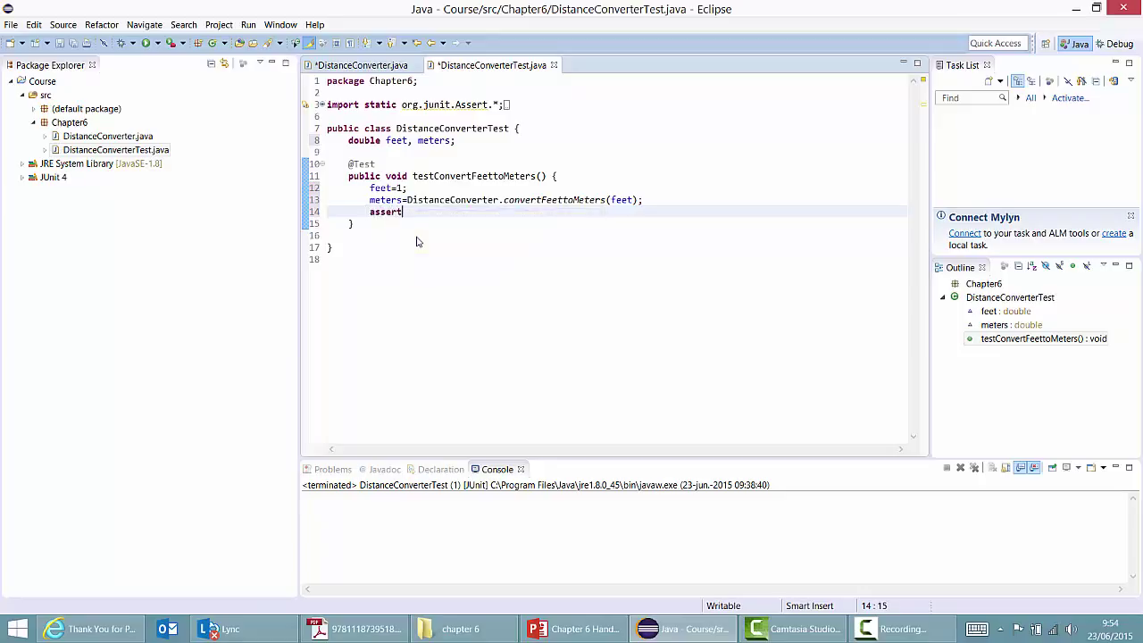
type("Equals")
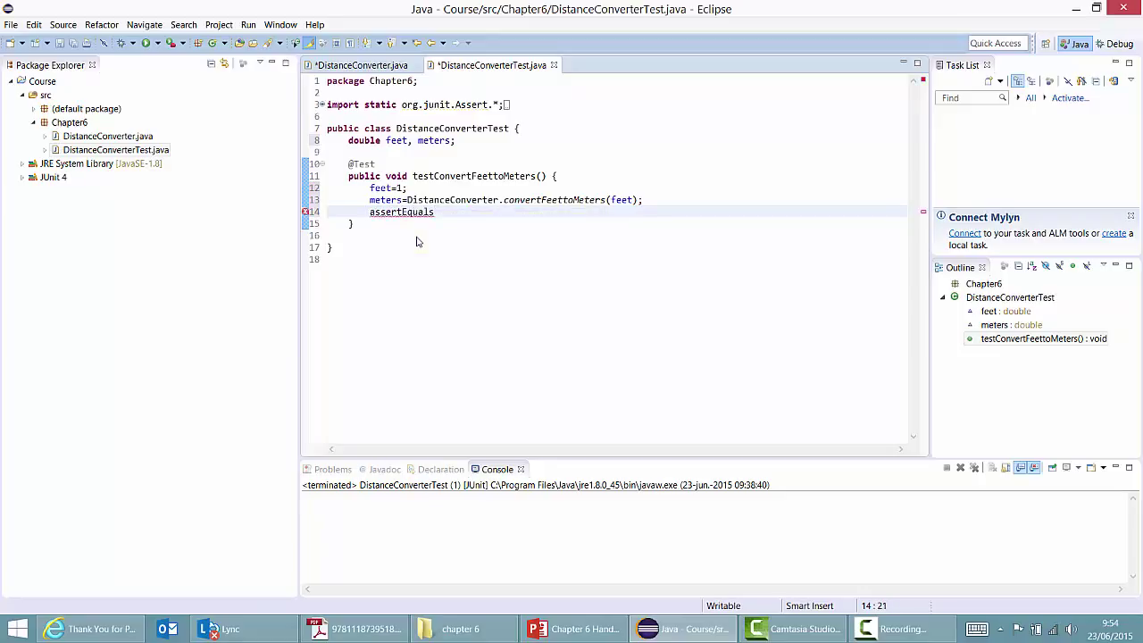
type("(meters)")
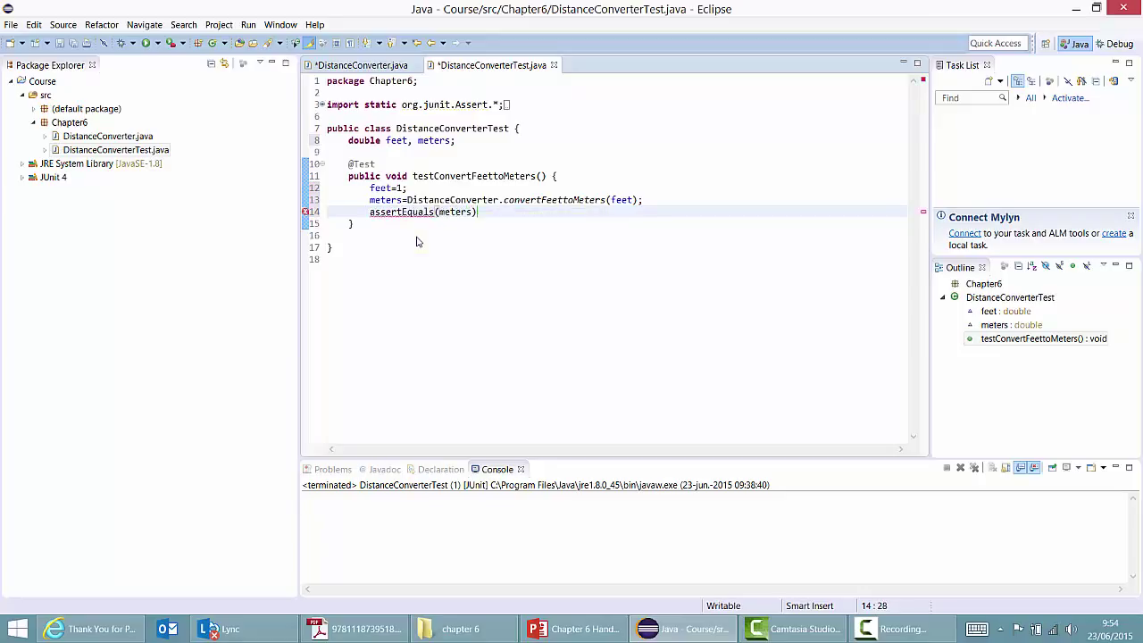
type(",0)")
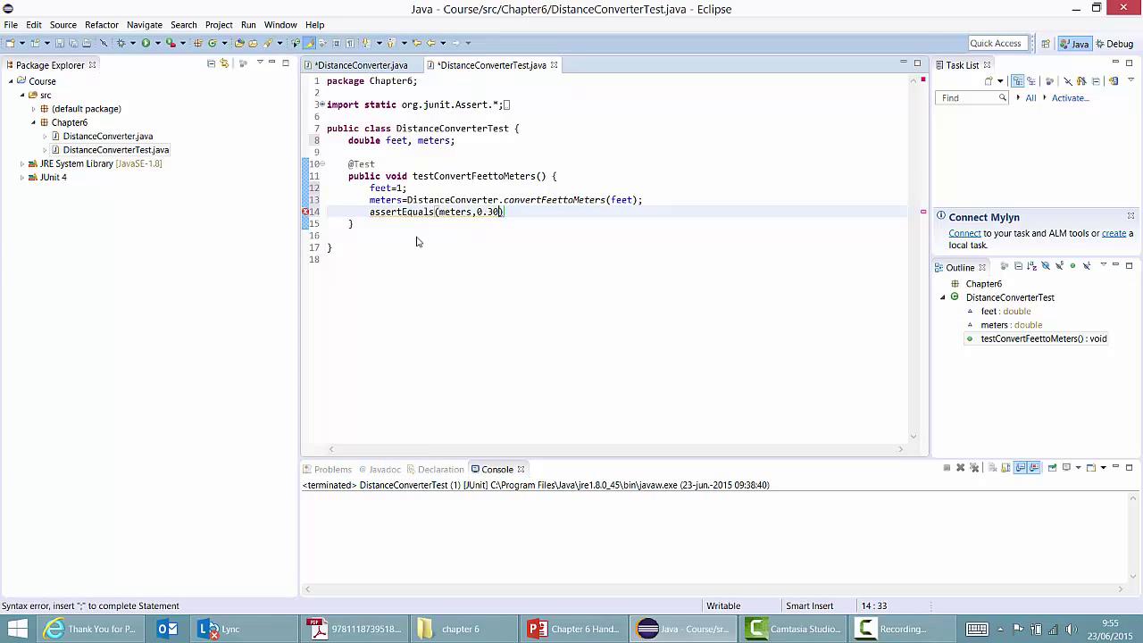
type("48")
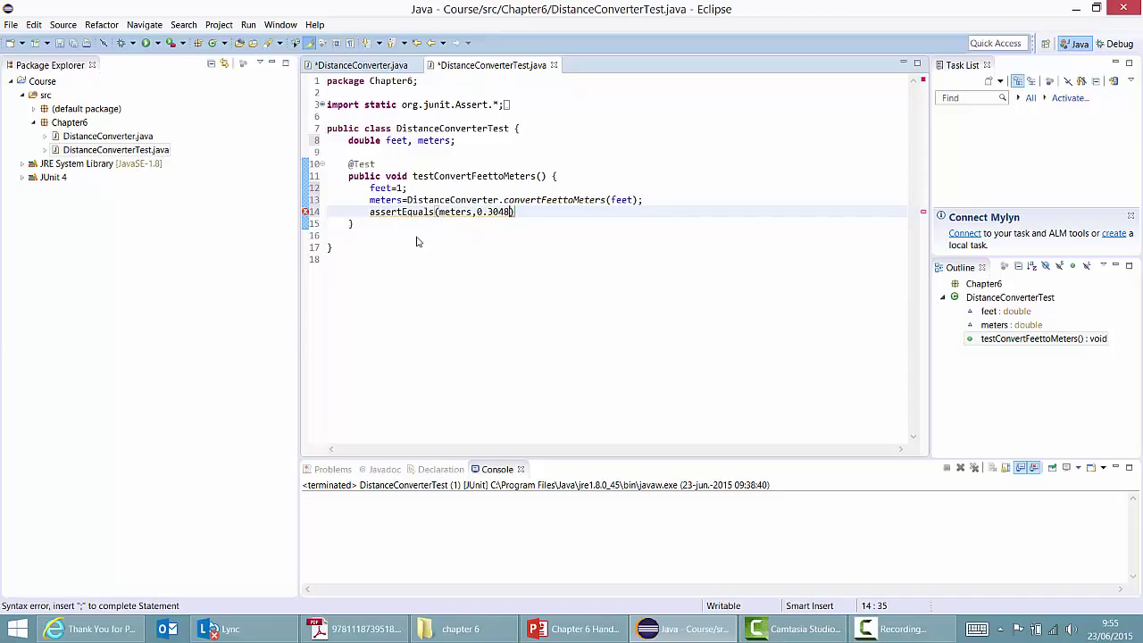
type(",")
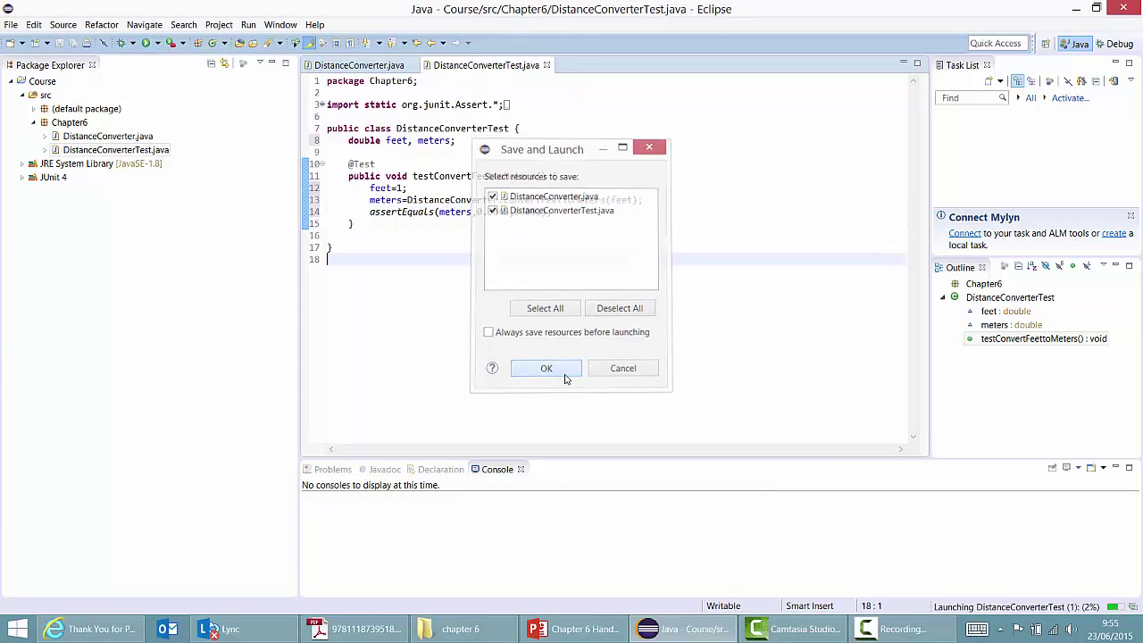
- Confirm Save and Launch so DistanceConverterTest runs green, 1/1 with no failures
left_click(546, 368)
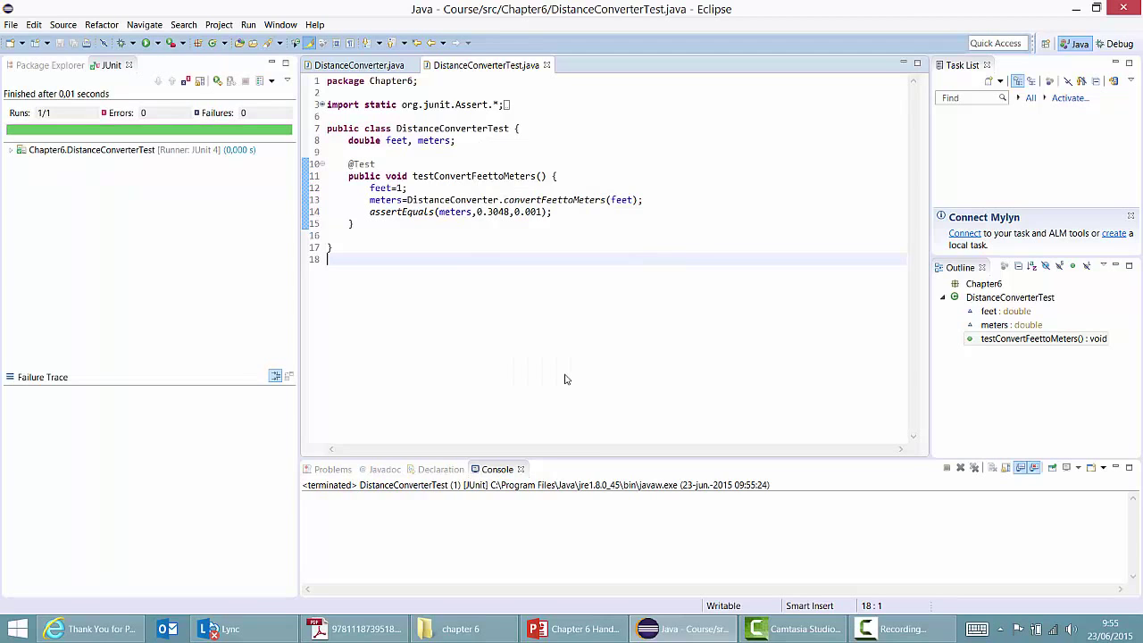
mouse_move(565, 375)
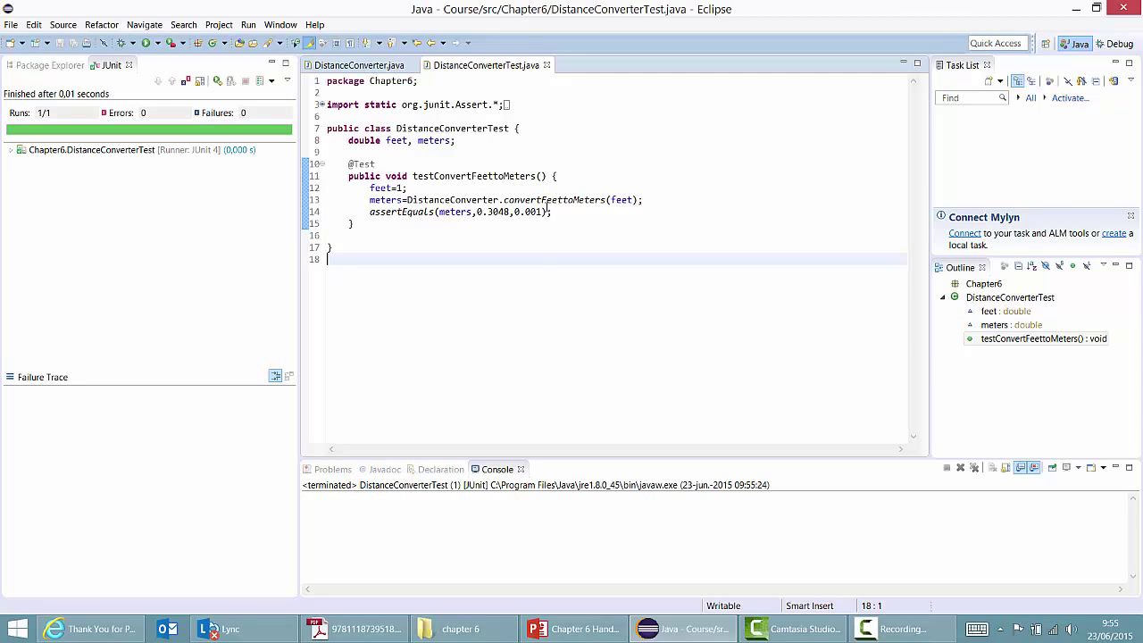
mouse_move(545, 233)
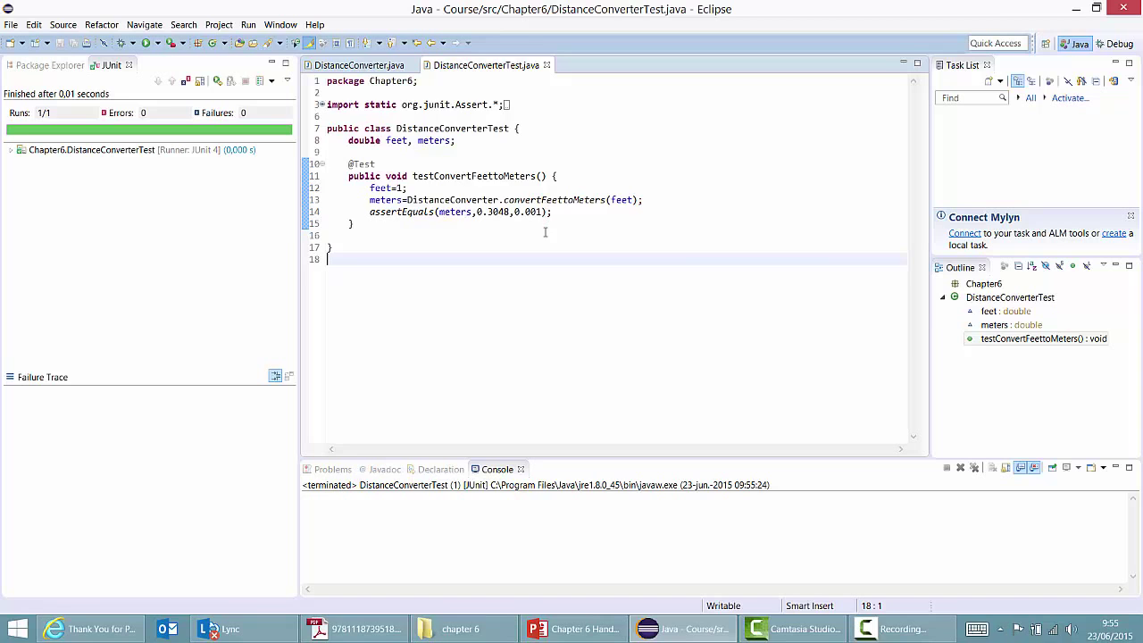
mouse_move(357, 65)
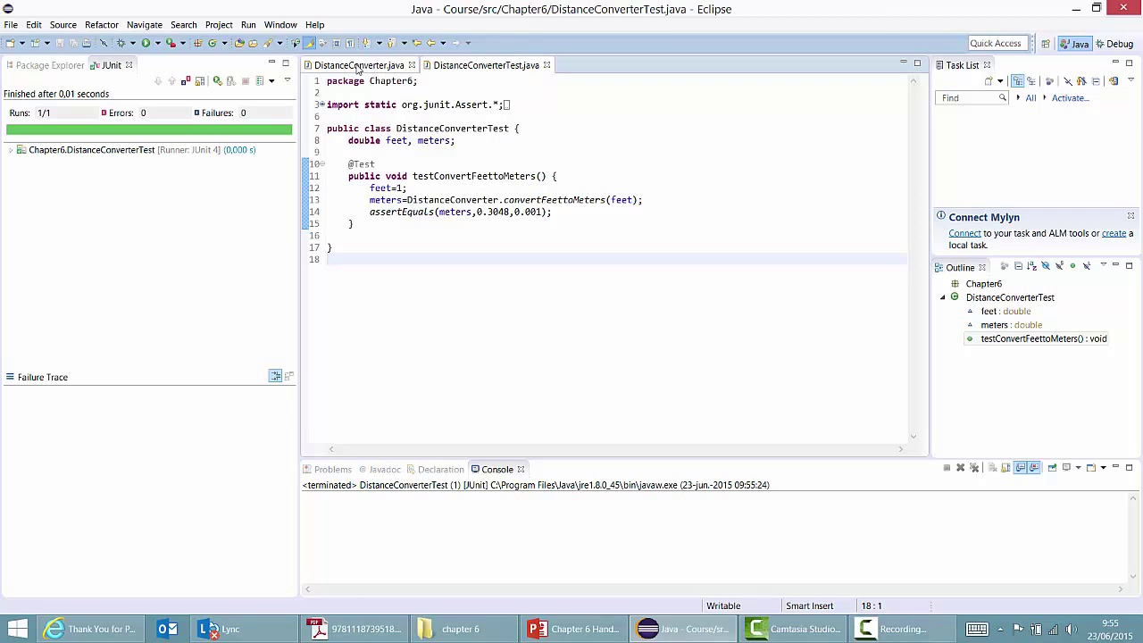
- Change the converter factor to 0.0348, save, and rerun the failing test
left_click(368, 65)
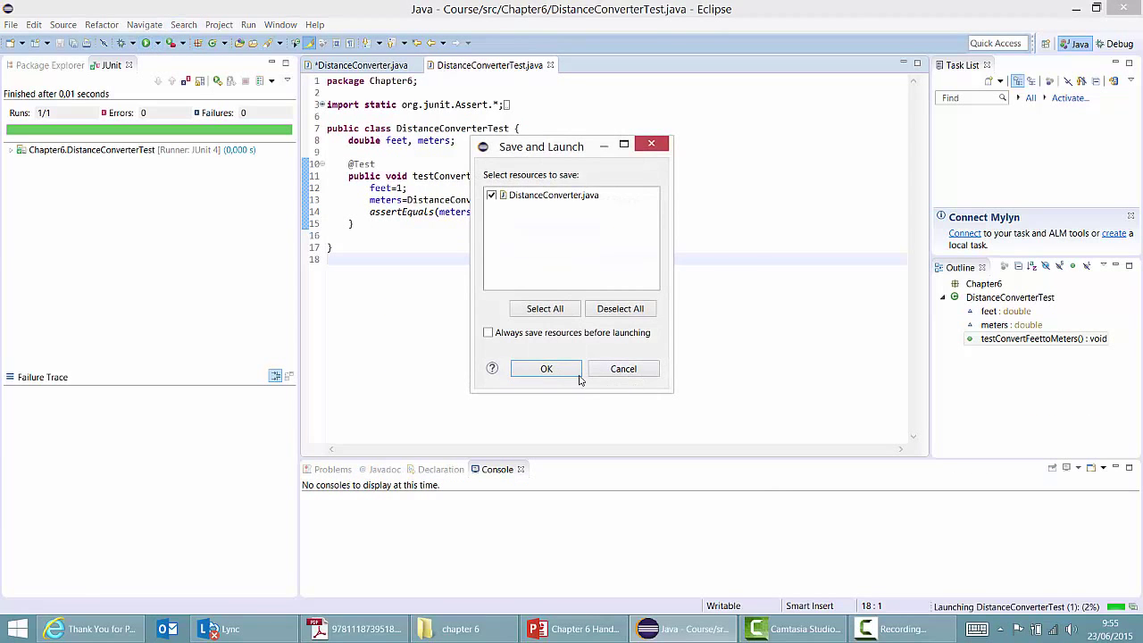
left_click(545, 368)
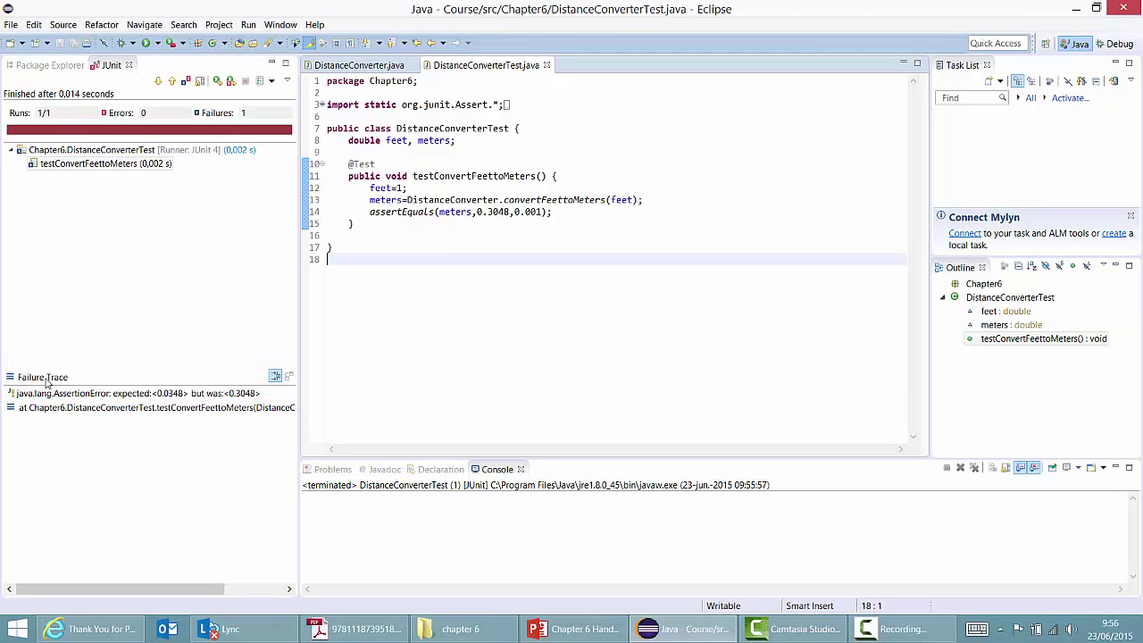
mouse_move(188, 139)
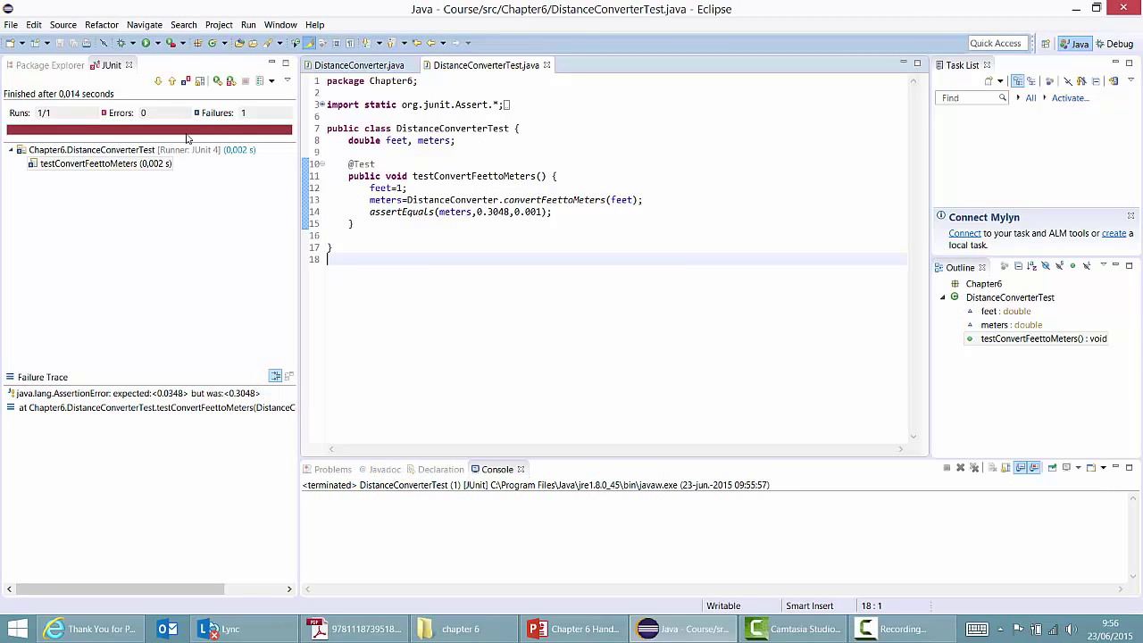
mouse_move(81, 486)
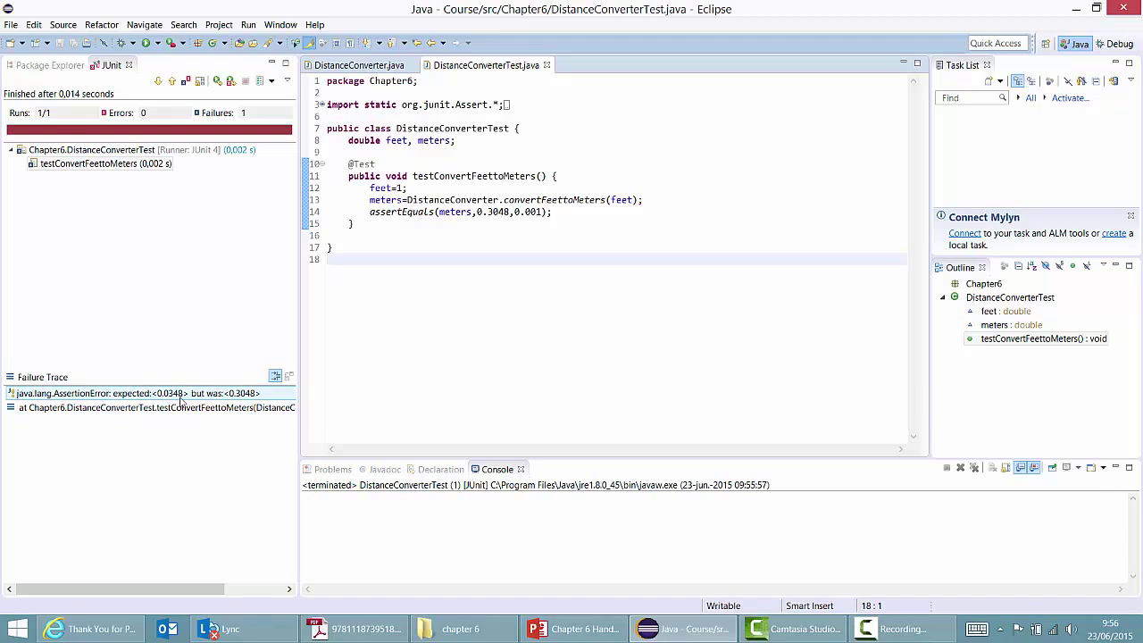
mouse_move(240, 404)
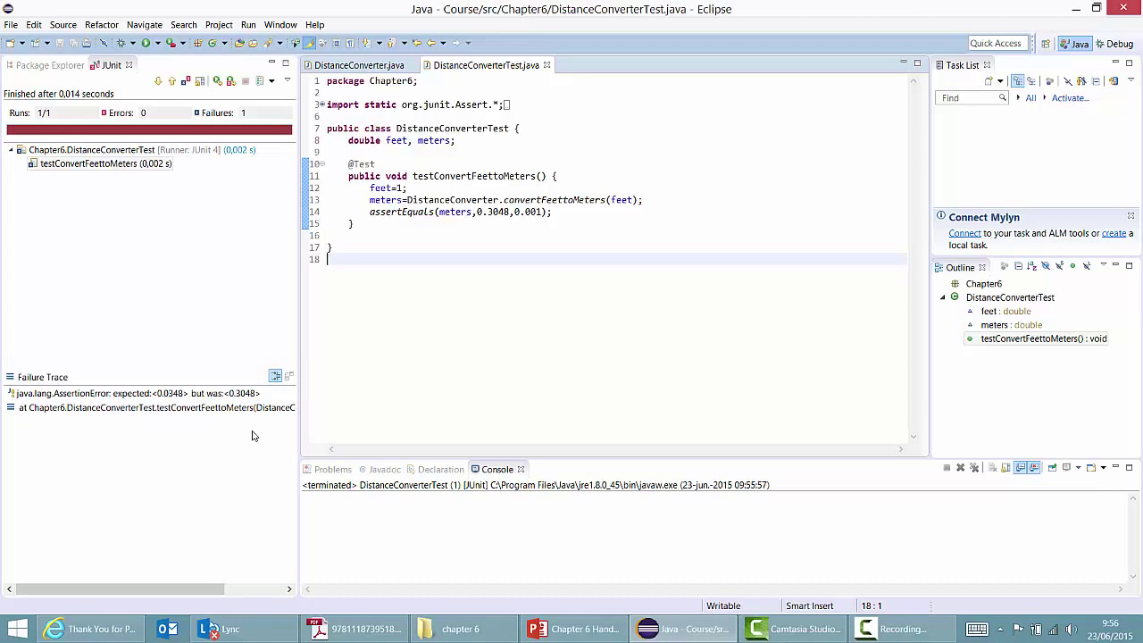
mouse_move(362, 64)
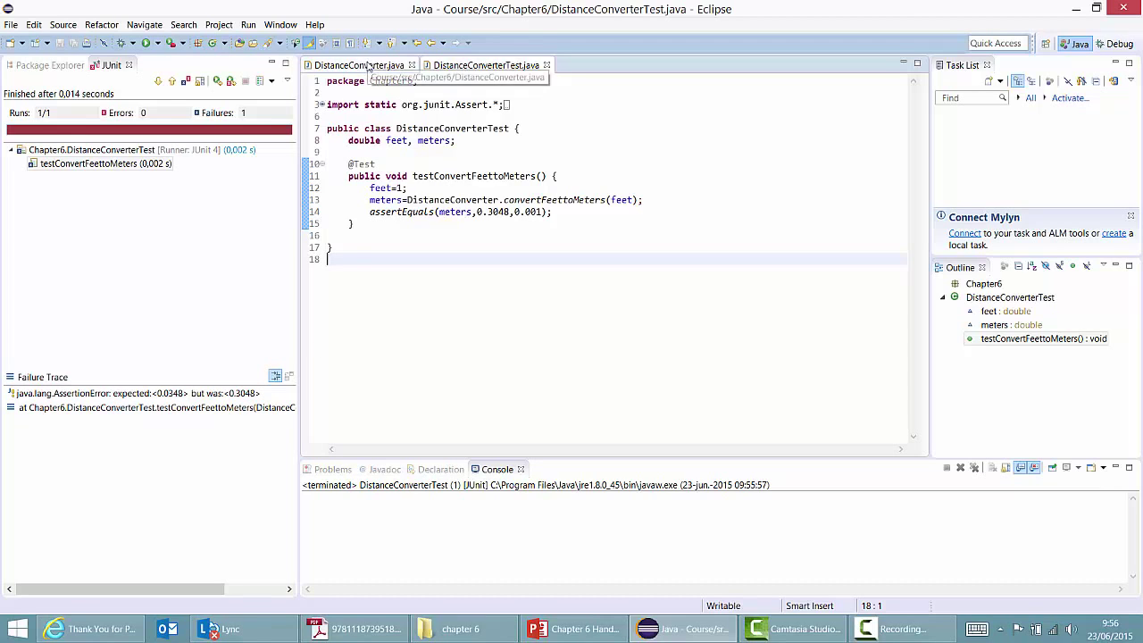
- Restore the factor to 0.3048, save, and rerun the test from DistanceConverterTest
left_click(360, 64)
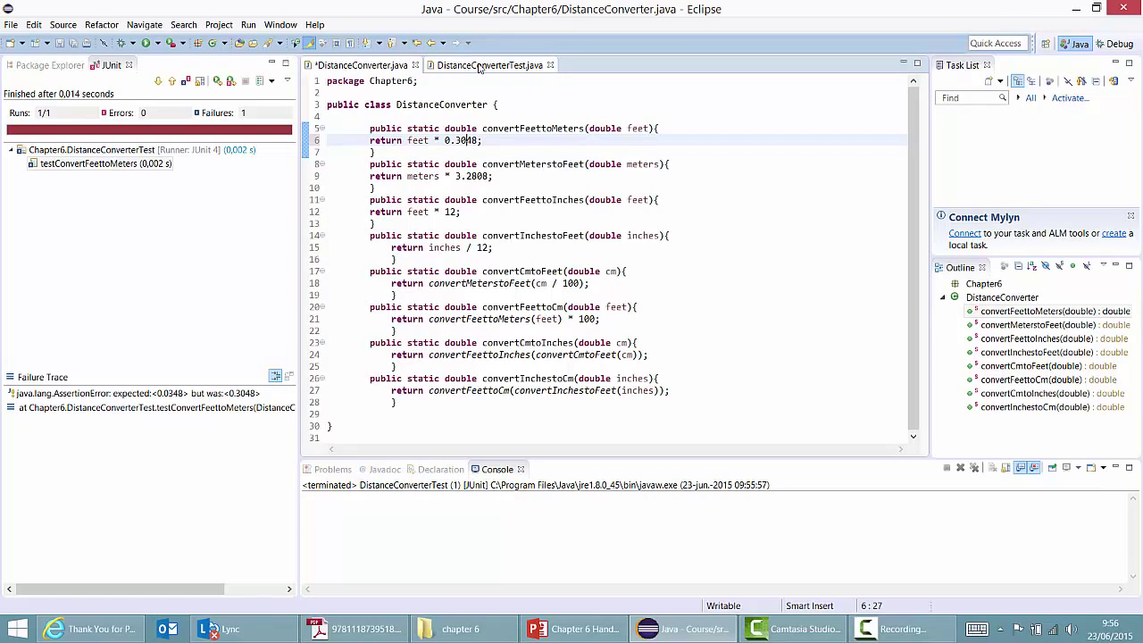
left_click(492, 64)
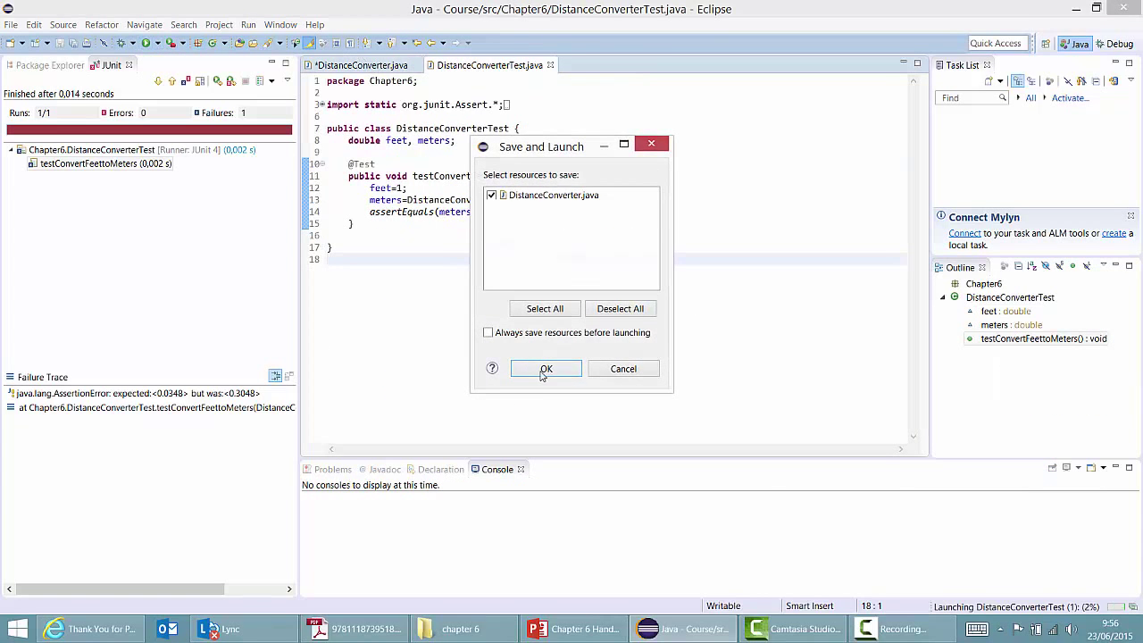
left_click(544, 368)
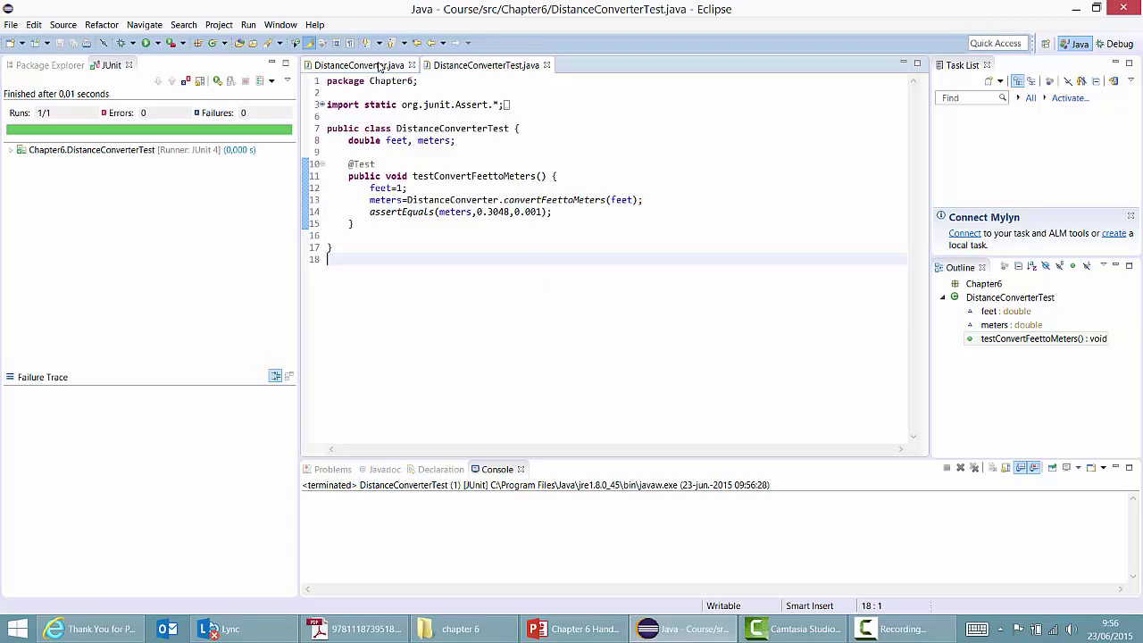
left_click(369, 64)
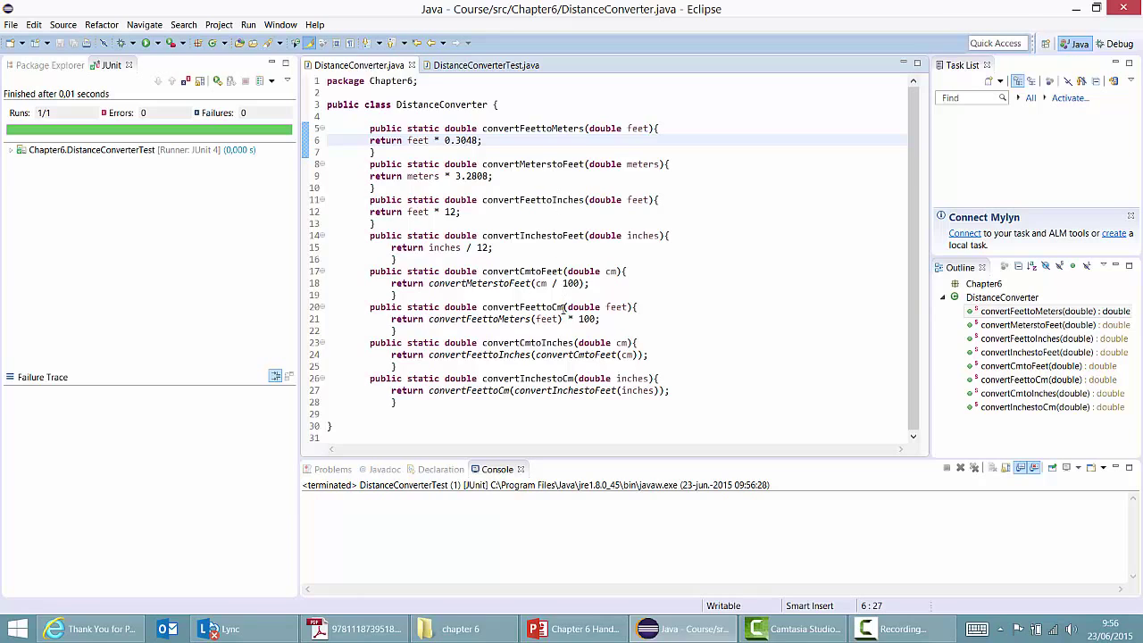